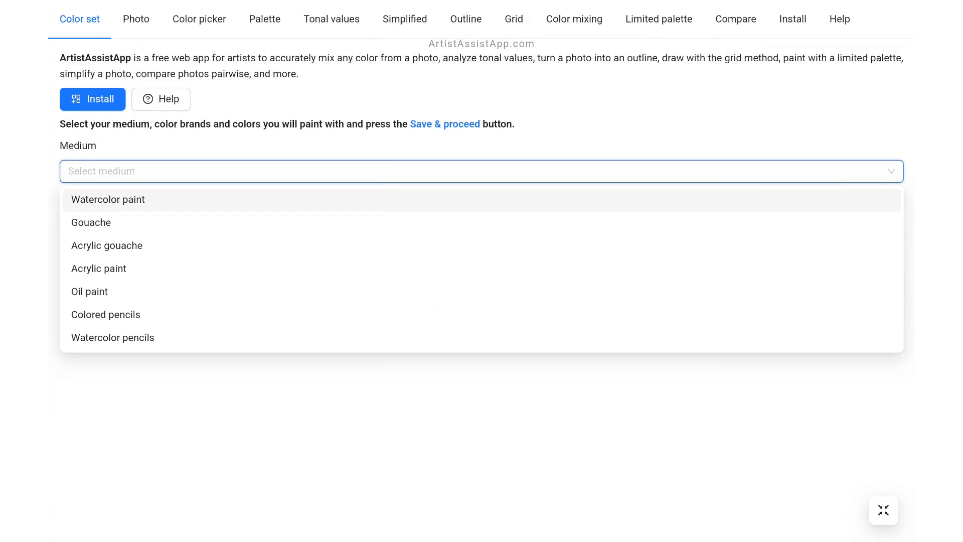
# Choose Watercolor paint with Rembrandt and Van Gogh brands as a custom set, ticking Cadmium Yellow Lemon and another Rembrandt color.
pyautogui.click(107, 199)
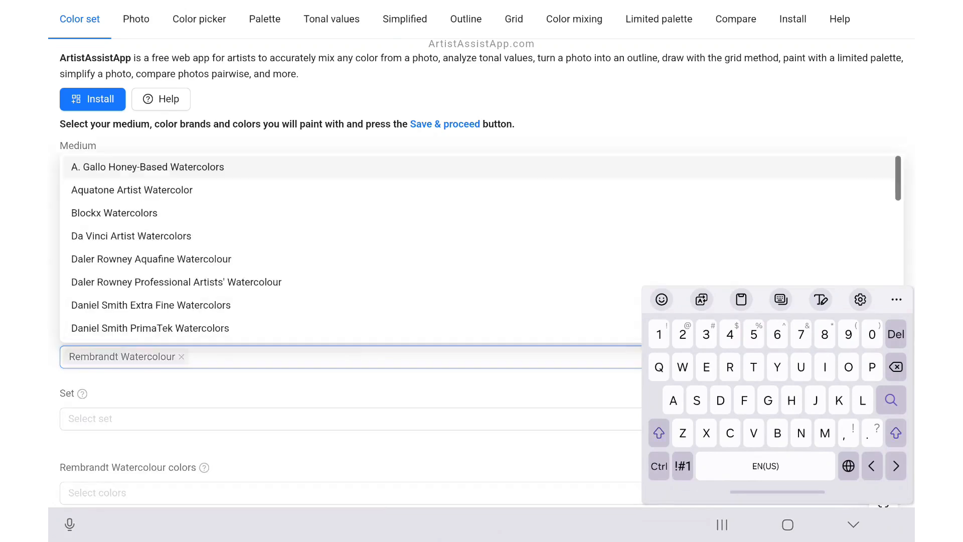
pyautogui.write('Van Gogh Watercolour')
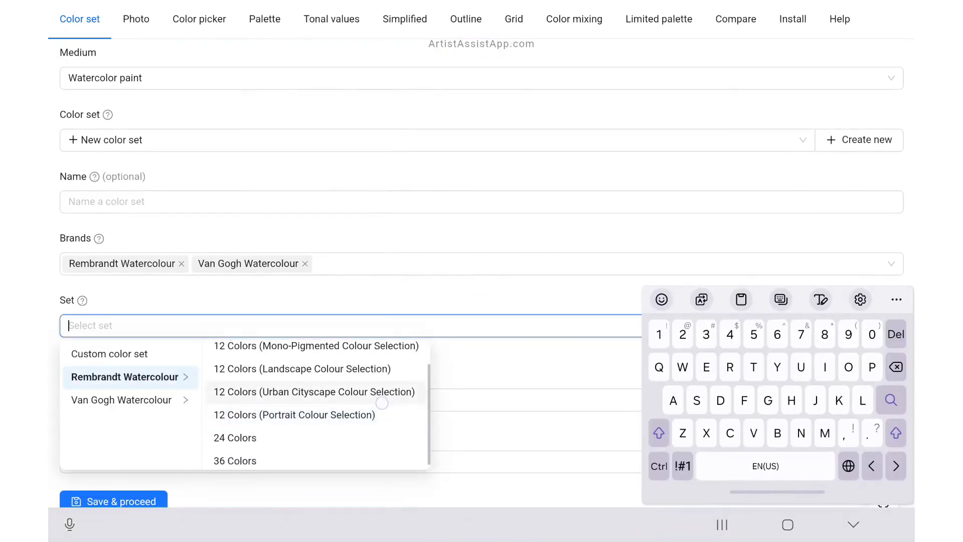
pyautogui.click(122, 400)
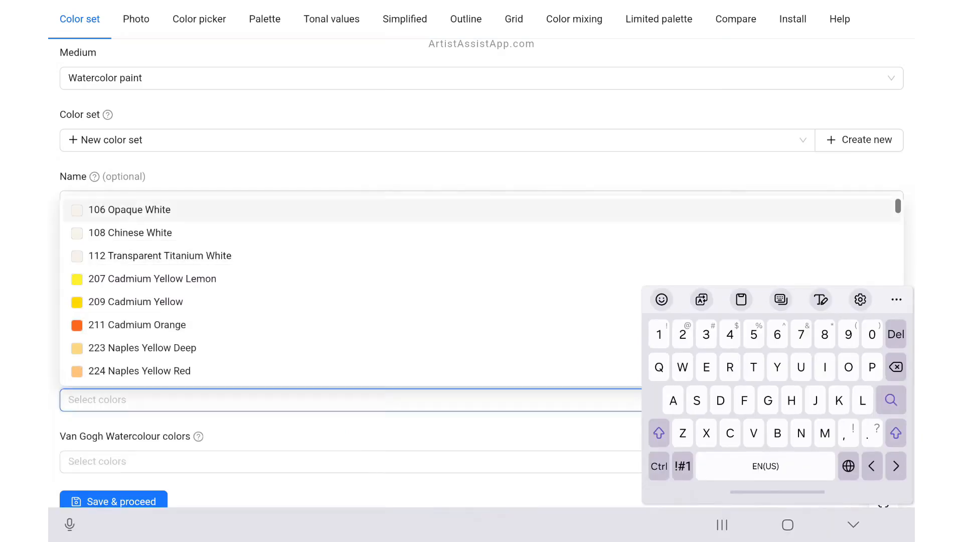
pyautogui.click(153, 278)
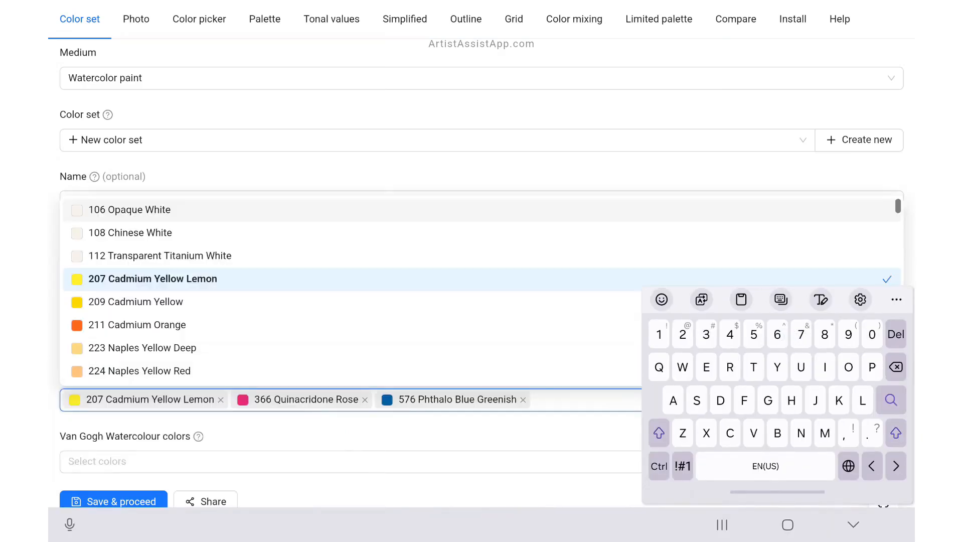
pyautogui.click(136, 302)
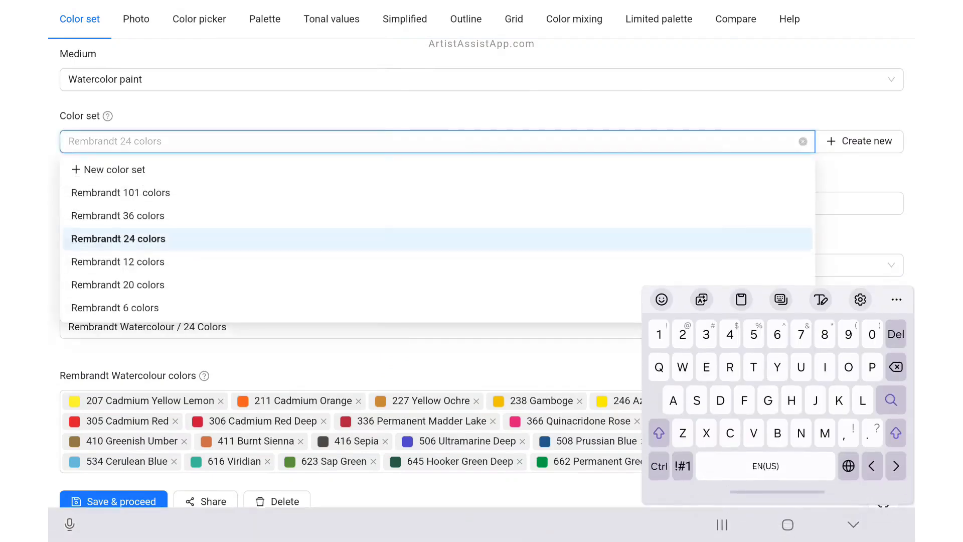
# Load the saved Prismacolor Premier Soft Core 130 colors set from the Color set dropdown.
pyautogui.click(118, 215)
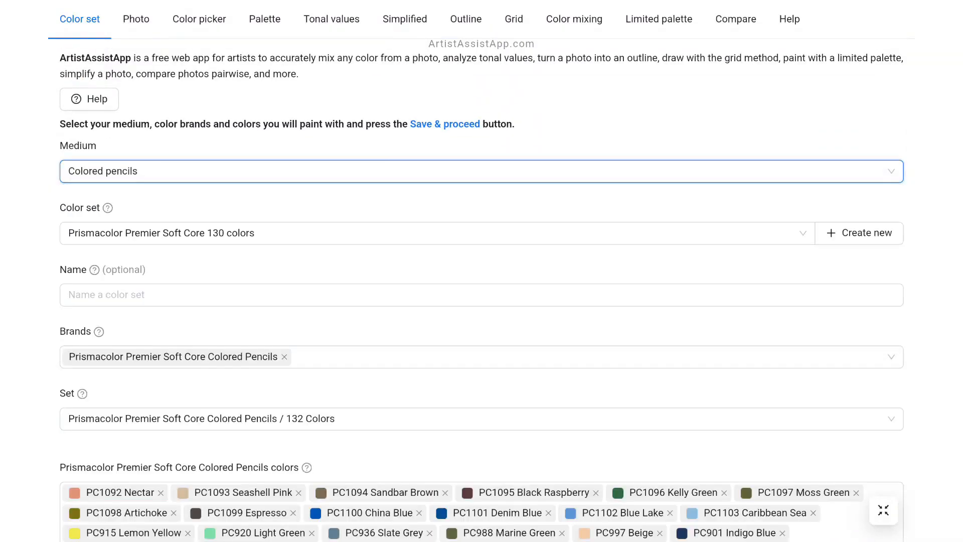
# Load the Horadam 38 colors set, then switch back to the Rembrandt 20 colors set.
pyautogui.scroll(-3)
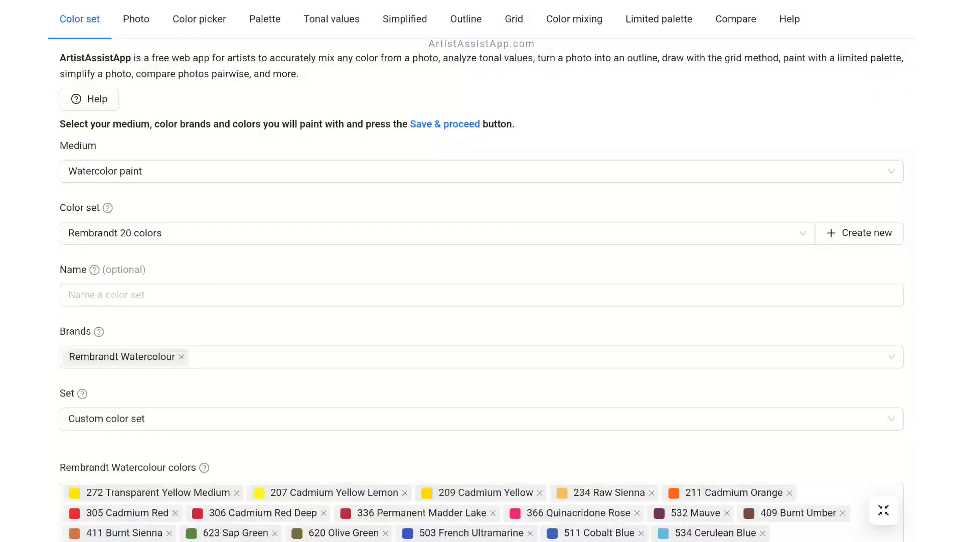
pyautogui.scroll(-3)
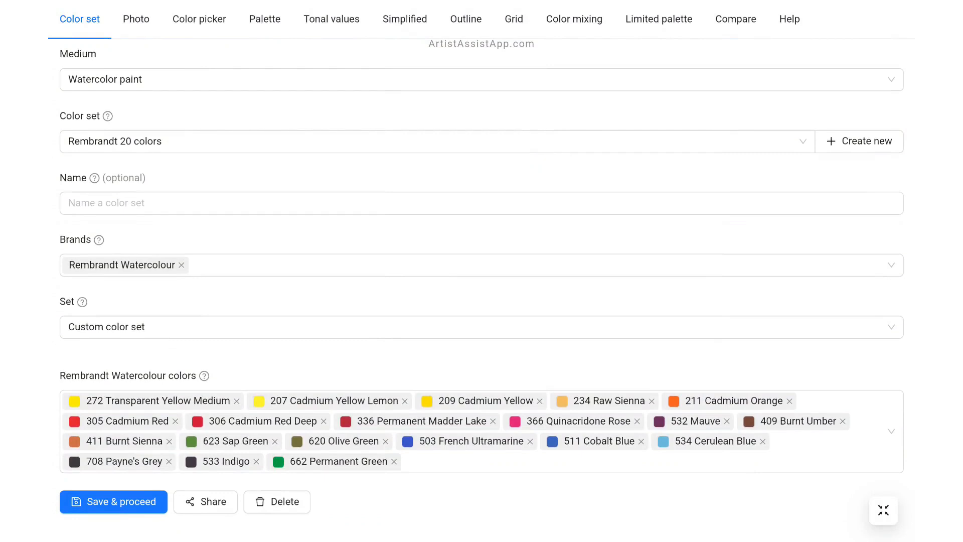
pyautogui.click(430, 141)
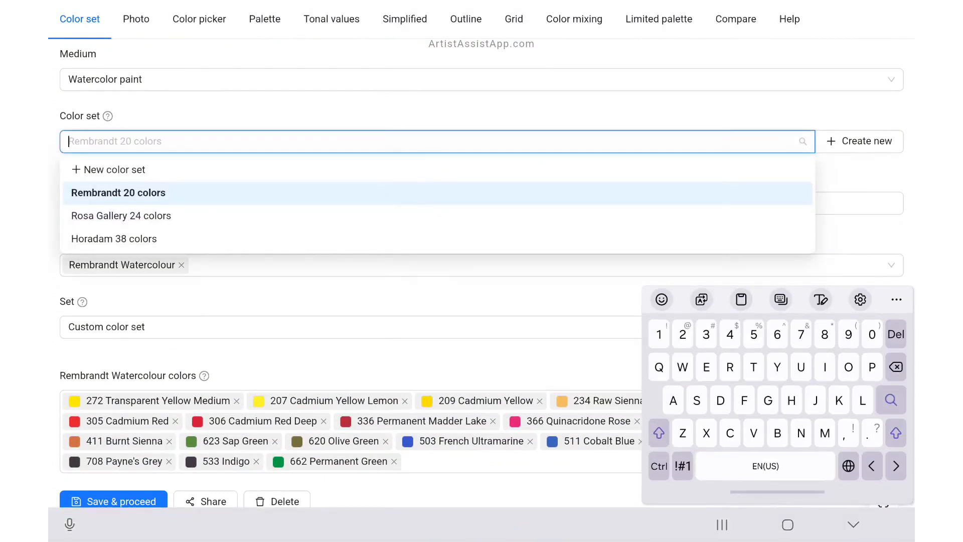
pyautogui.click(113, 239)
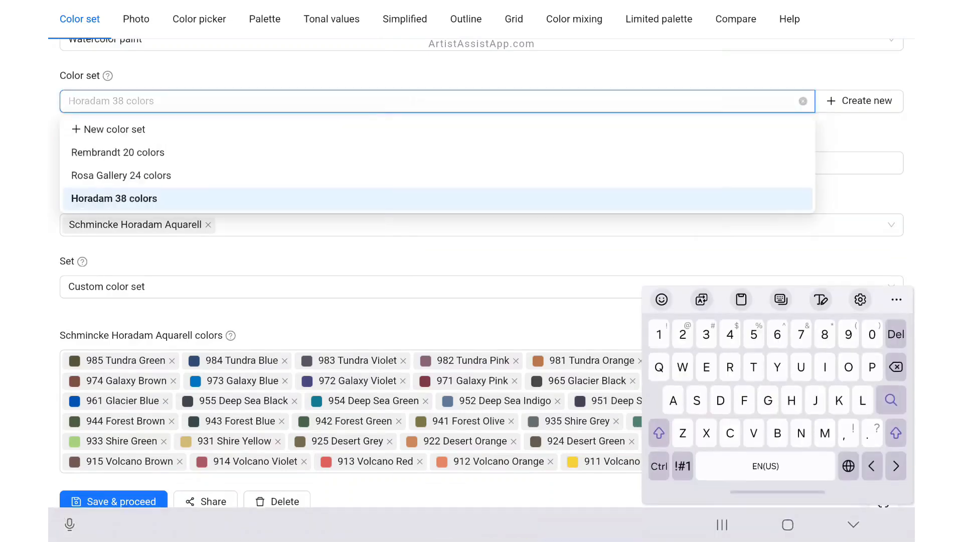
pyautogui.click(120, 174)
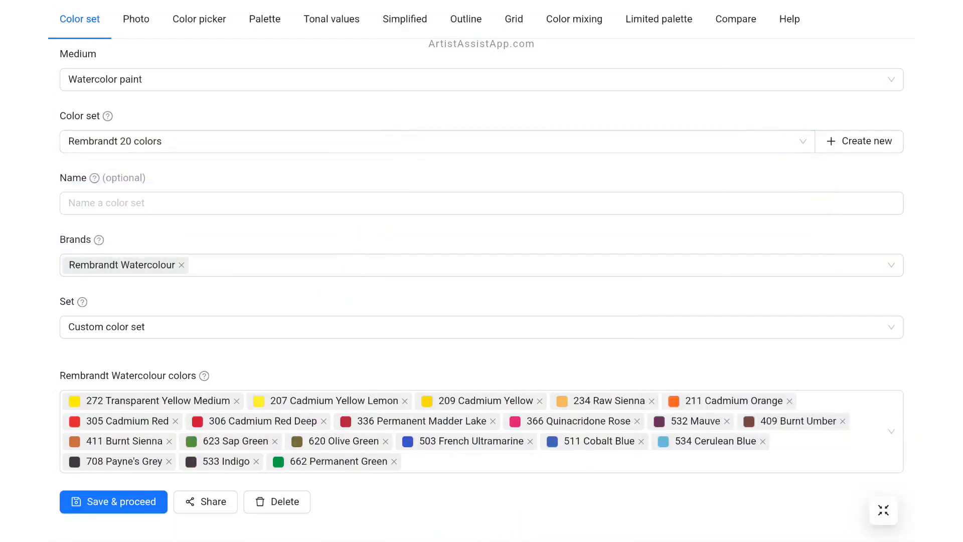
# Create a new Rembrandt color set named with '6' and 'color mixing' and save it.
pyautogui.click(858, 142)
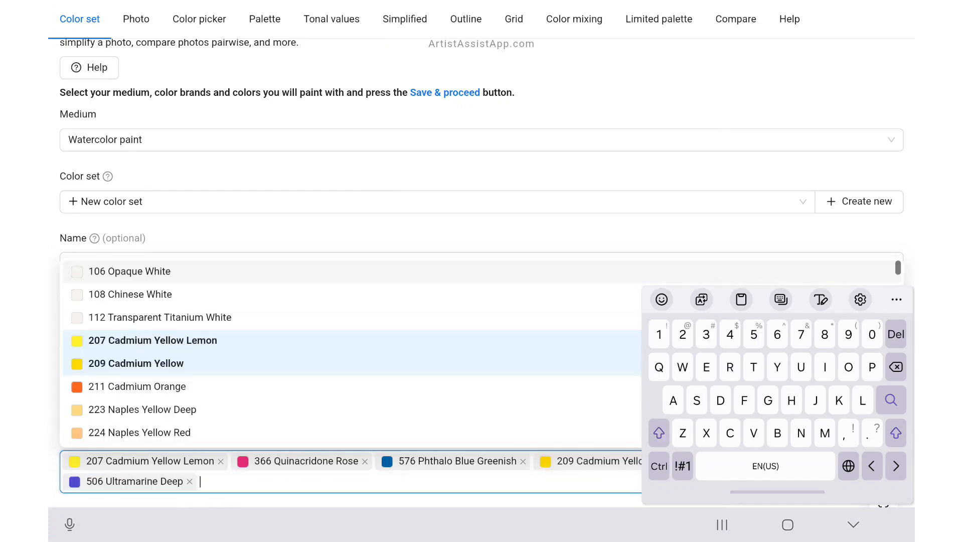
pyautogui.write('6')
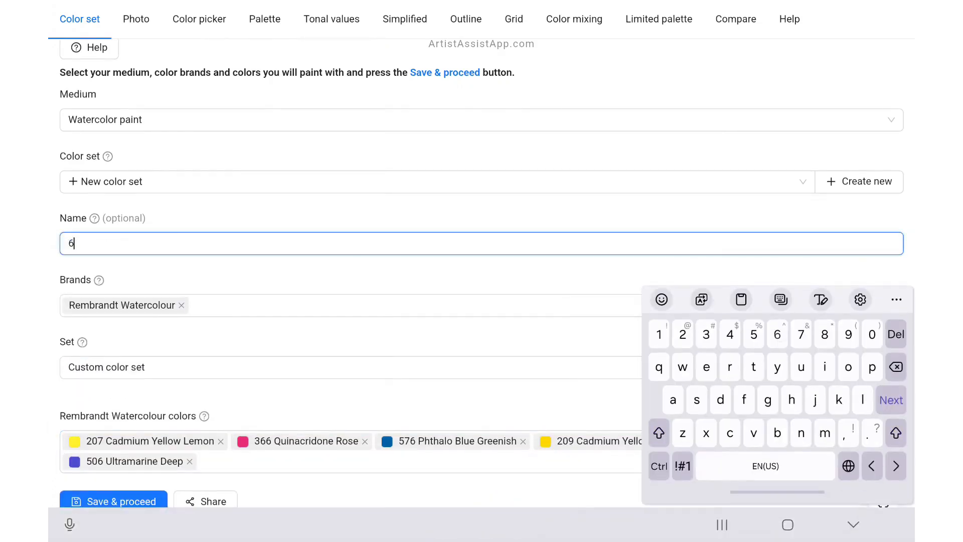
pyautogui.write('color mixing')
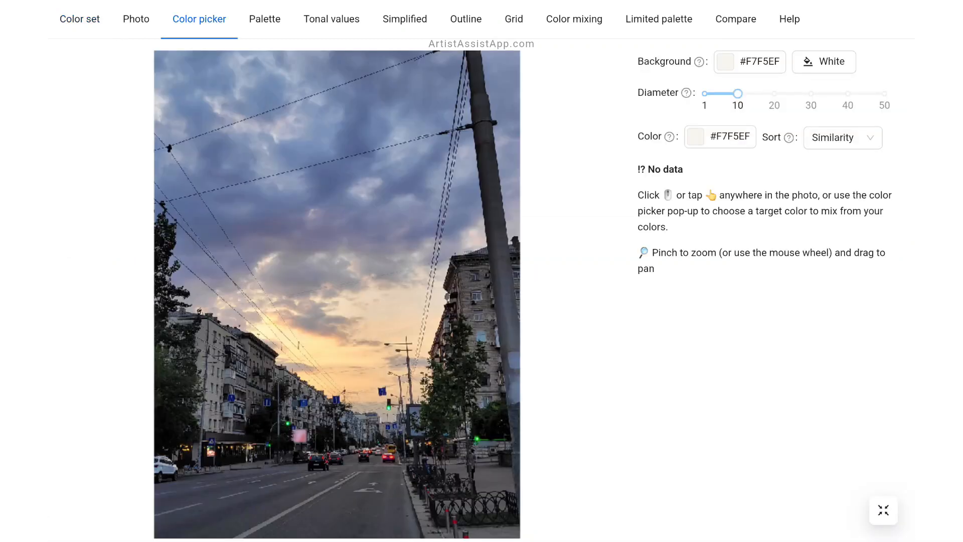
# Sample the warm sunset sky in the Color picker, then view the saved watercolor palette of mixtures.
pyautogui.click(385, 324)
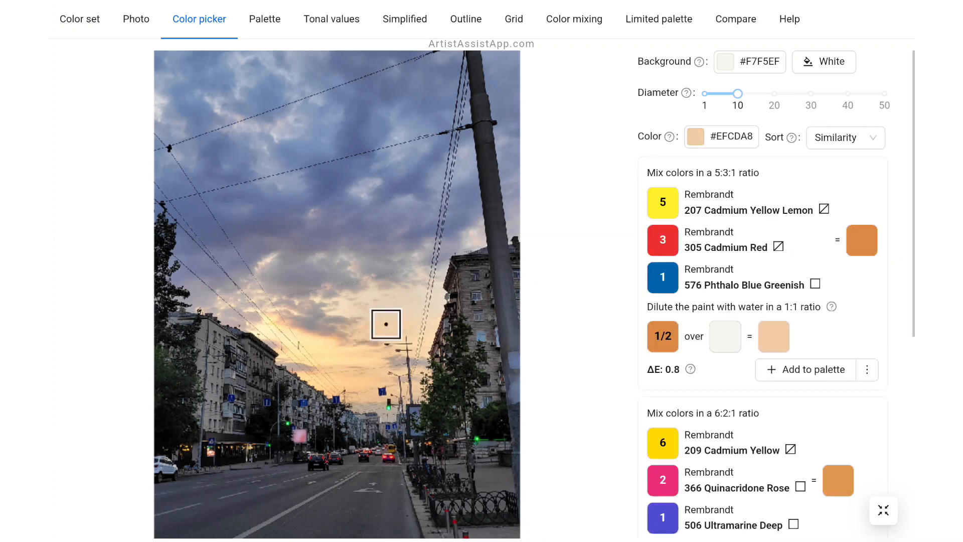
pyautogui.click(79, 18)
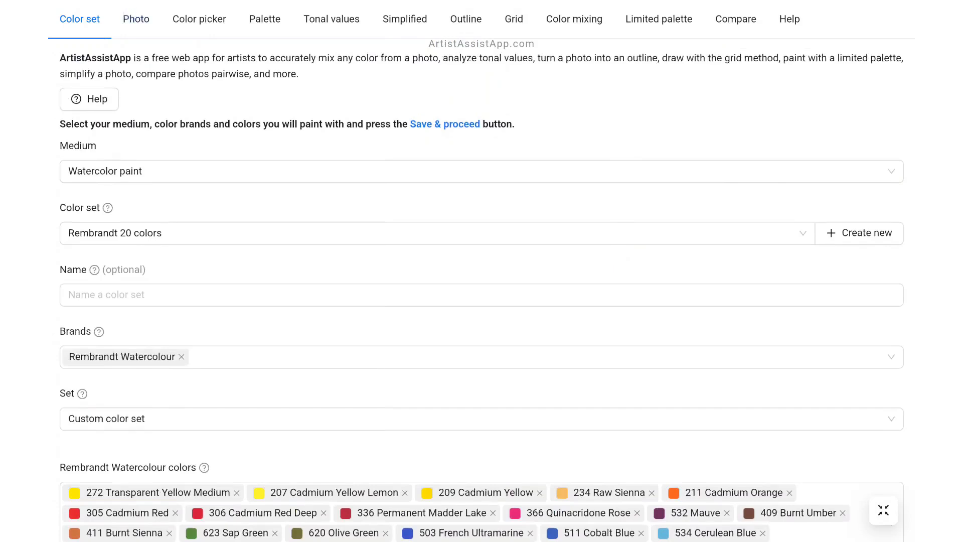
pyautogui.click(263, 18)
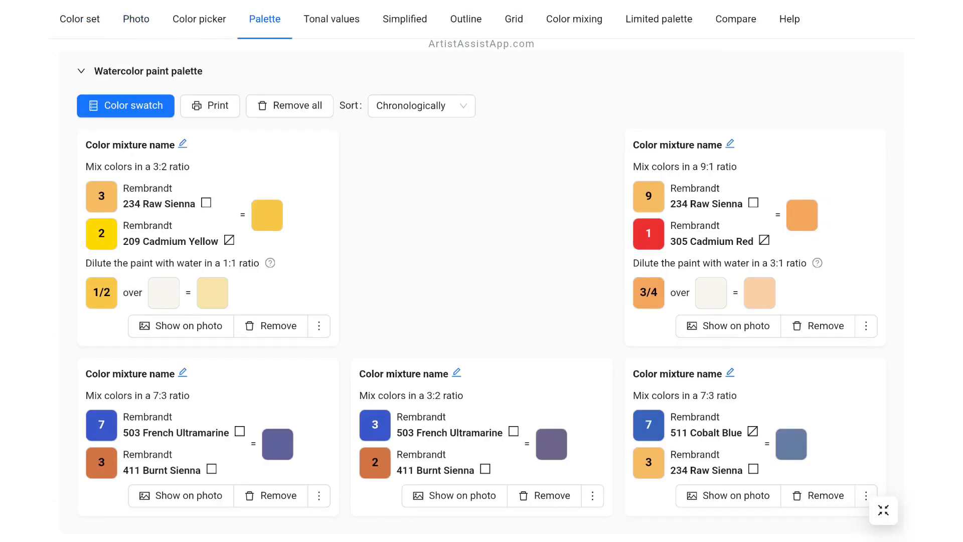